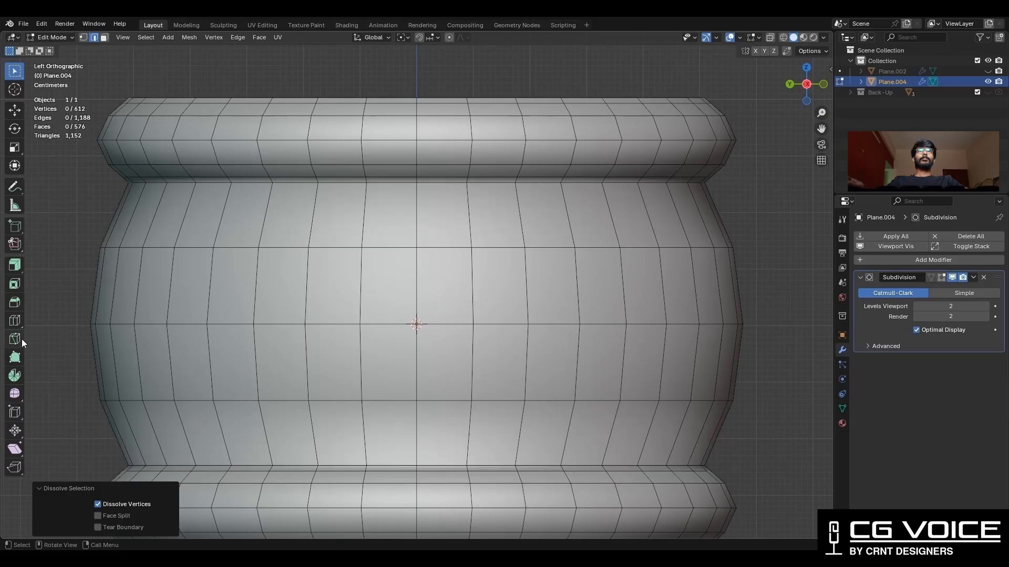
Knife-cut an arch-shaped curve of new edges across the front of the pillar body.
left_click(14, 338)
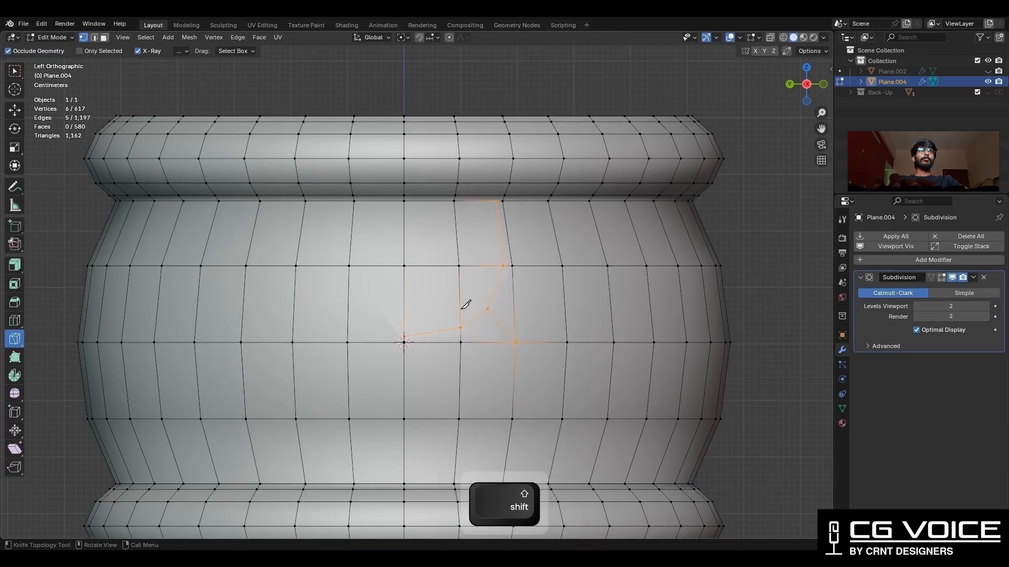
left_click(189, 37)
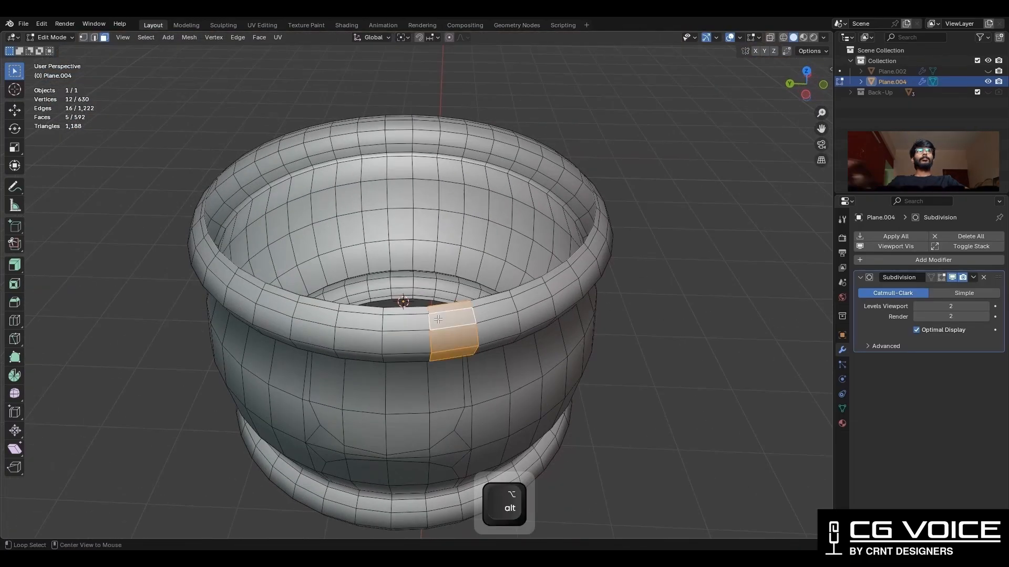
Box-select a strip of ring faces in top view and separate them into a new piece.
key("KP_7")
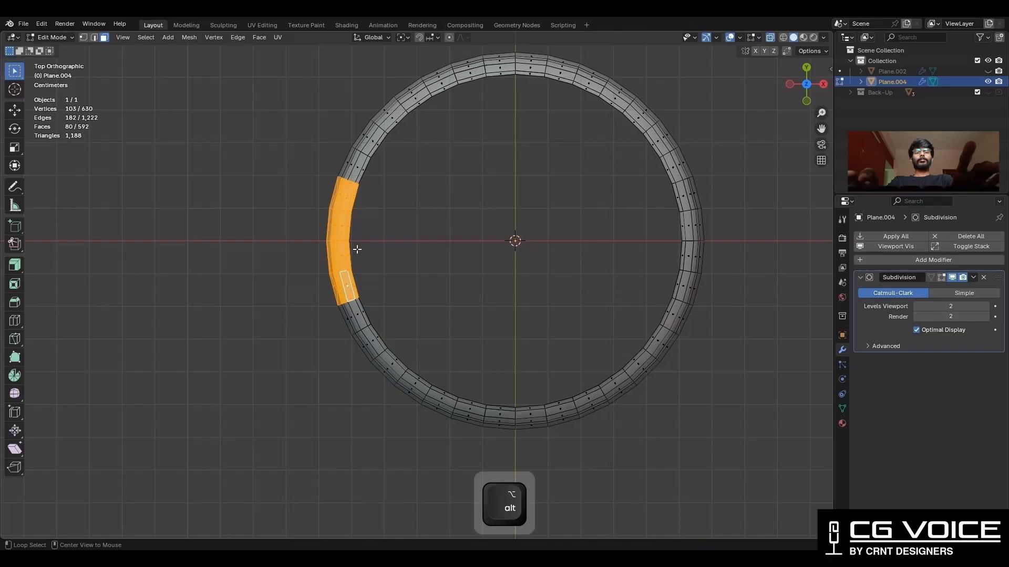
left_click_drag(450, 257, 386, 270)
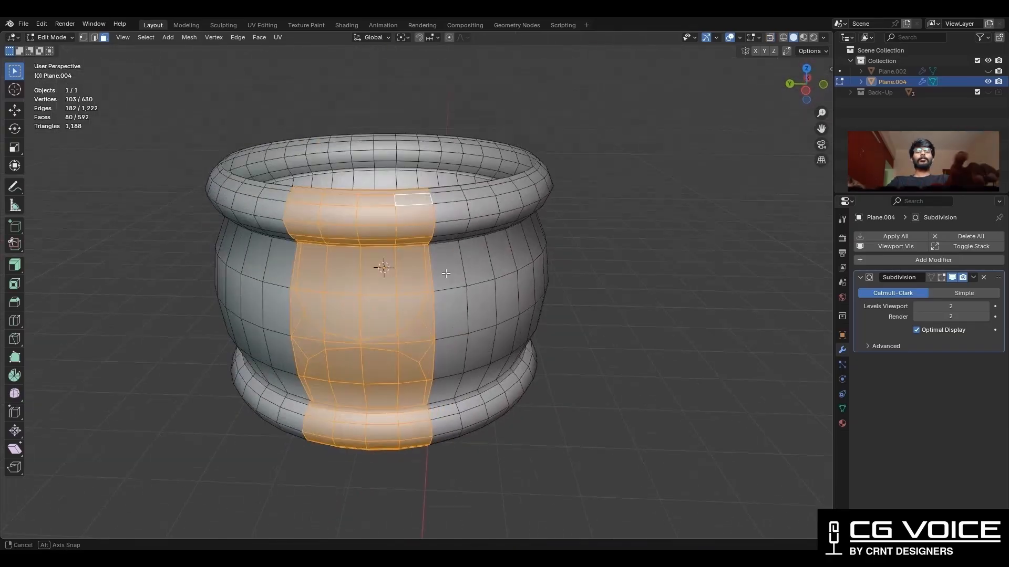
key("tab")
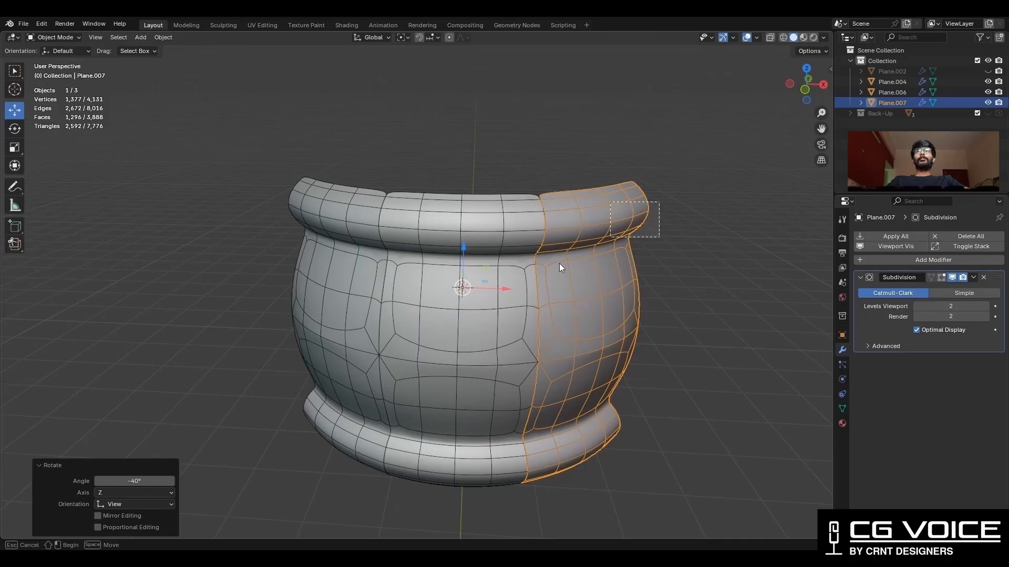
Select all vertices and merge them by distance, removing 34 duplicates.
key("a")
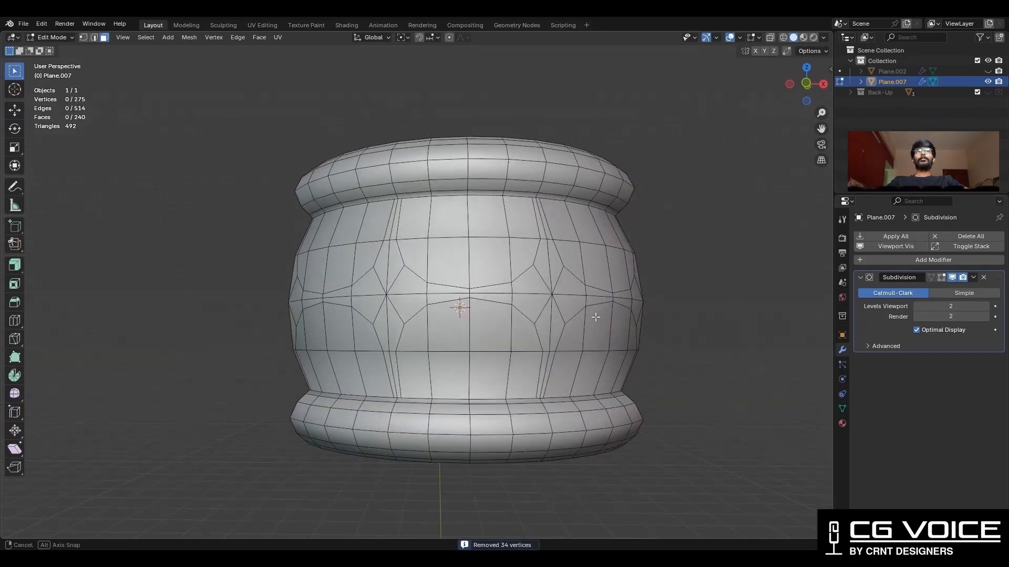
key("m")
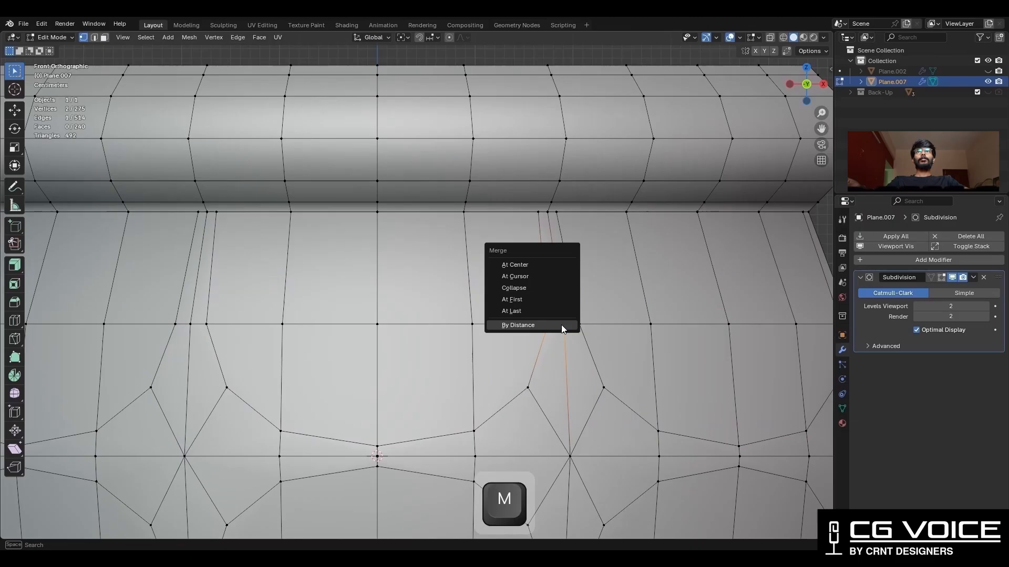
left_click(517, 325)
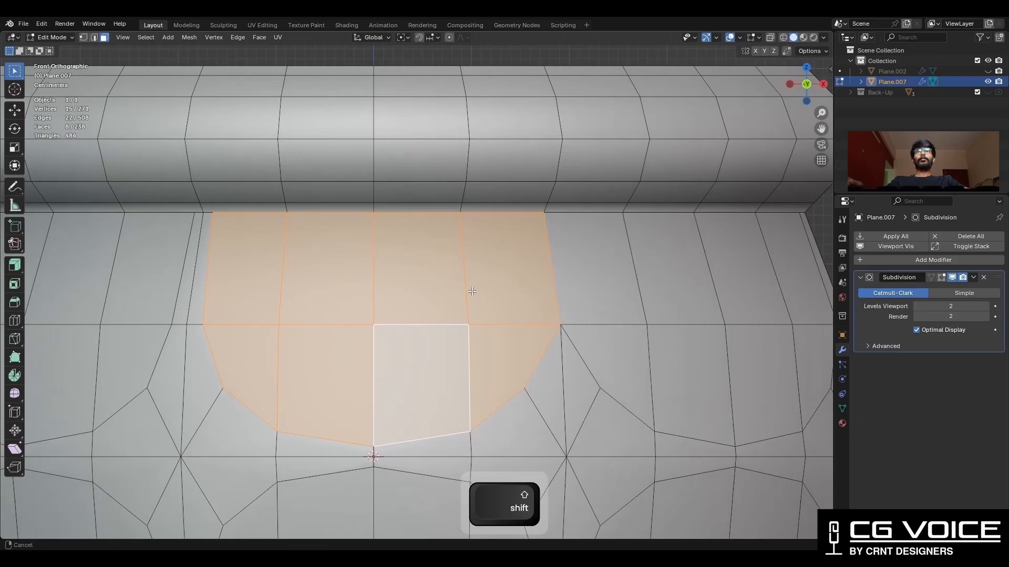
Add knife cuts along the arch and move vertices to even out the double loop.
key("i")
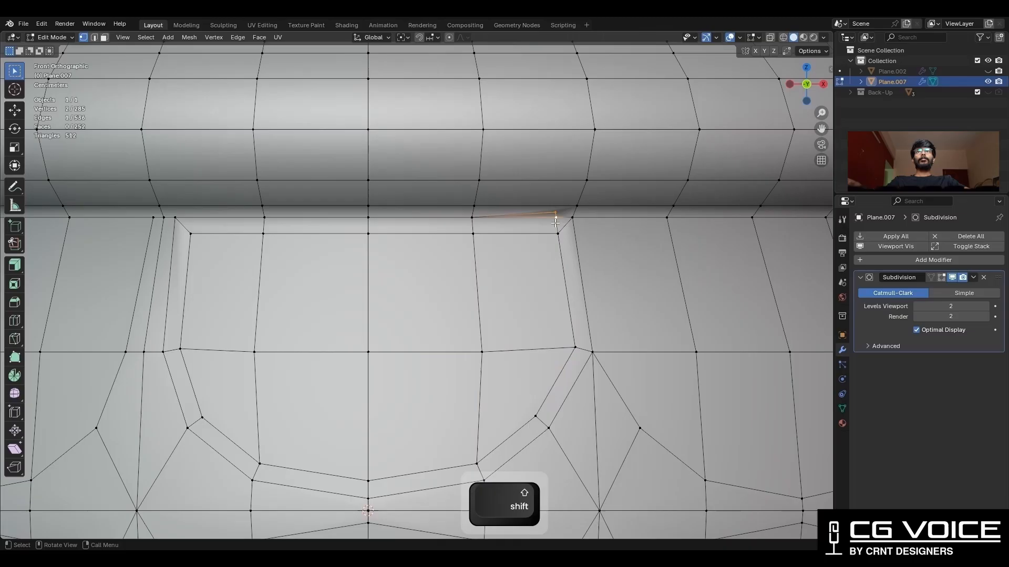
key("a")
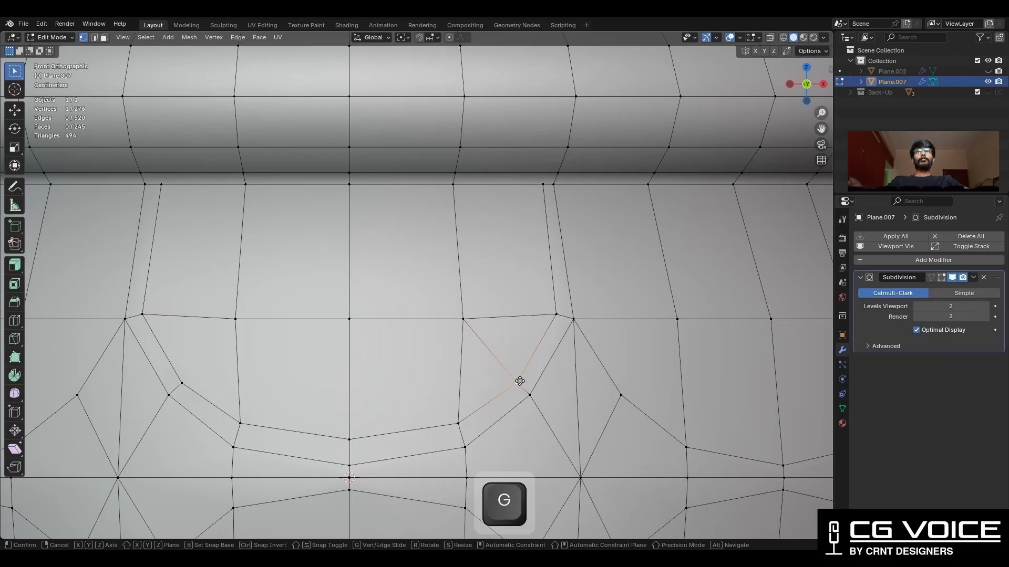
left_click(188, 25)
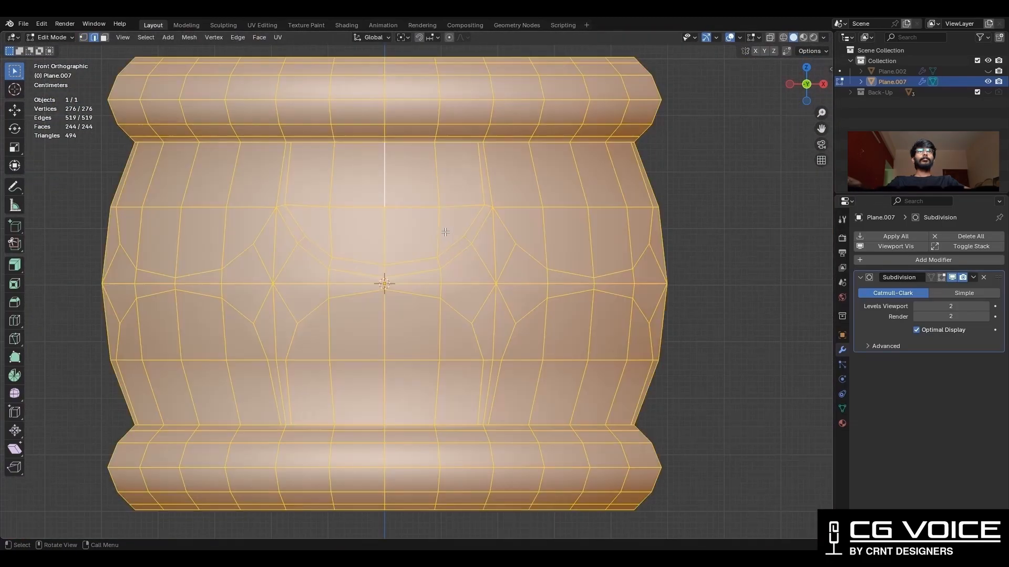
Connect the arch vertices, then extrude and bevel the loop into a raised band.
key("g")
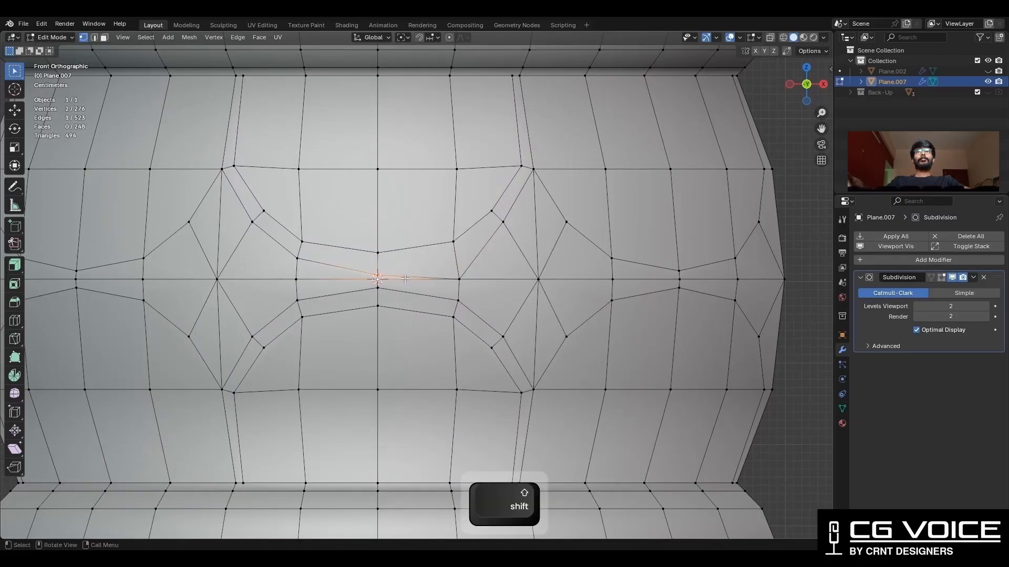
key("a")
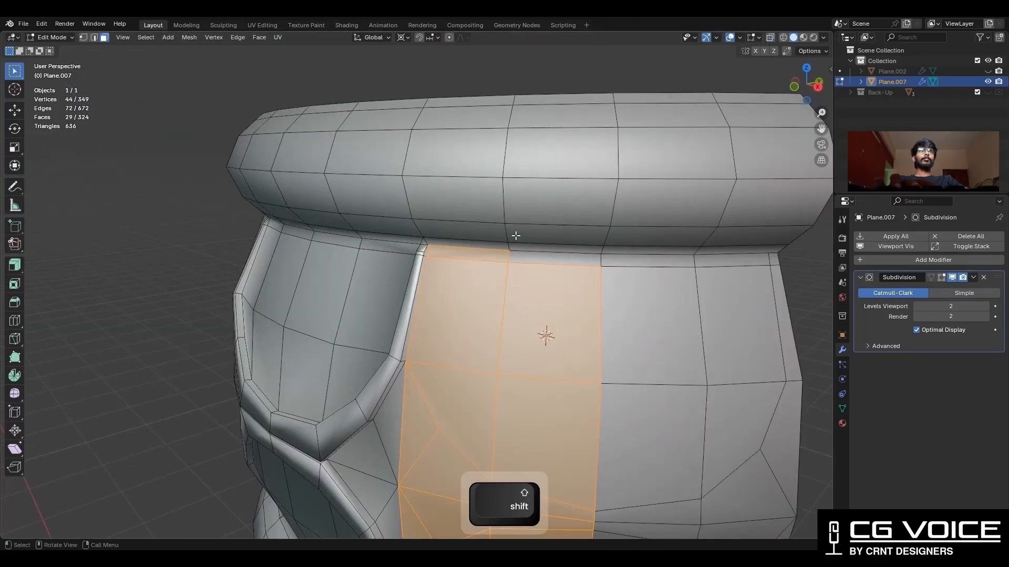
In top view with X-ray on, symmetrize the piece from +X to -X.
key("x")
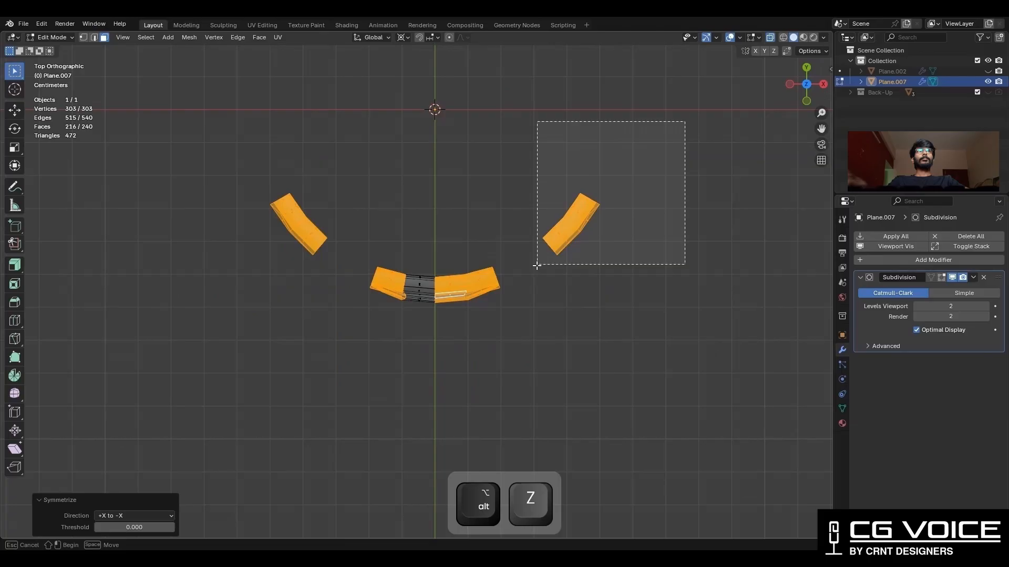
key("3")
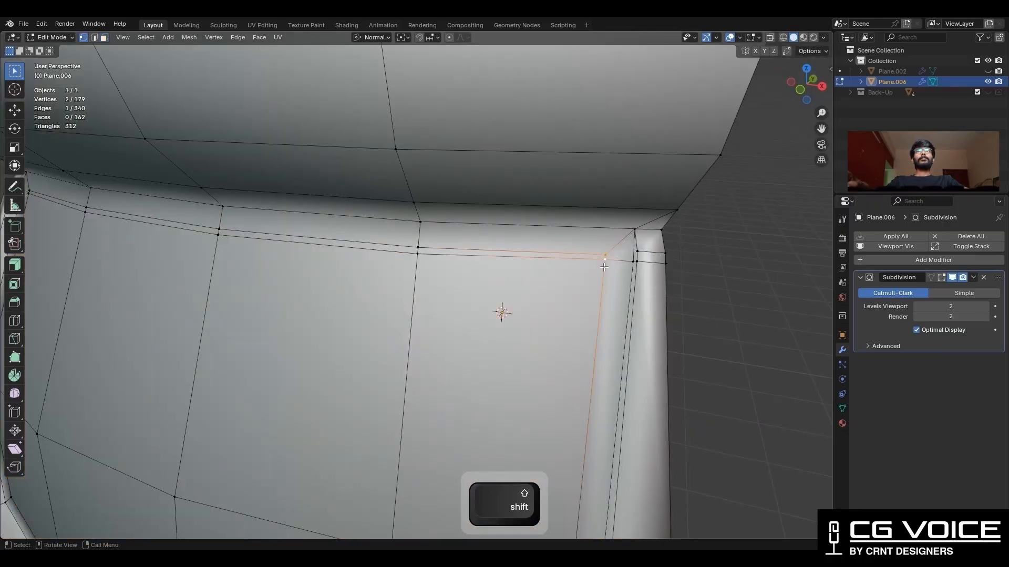
Dissolve extra vertices and recut the corner where the arch band meets the rim.
key("ctrl+x")
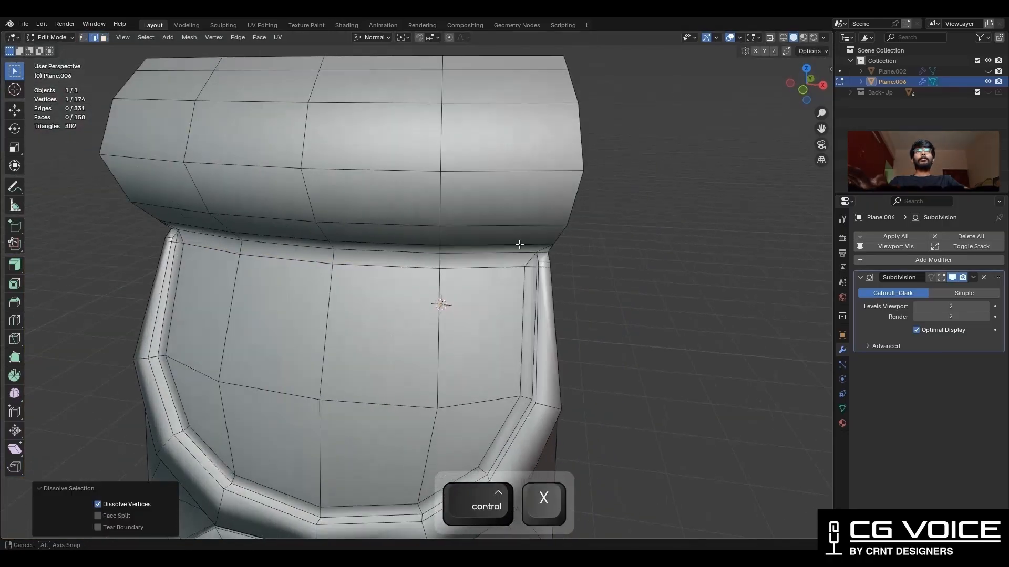
key("ctrl+r")
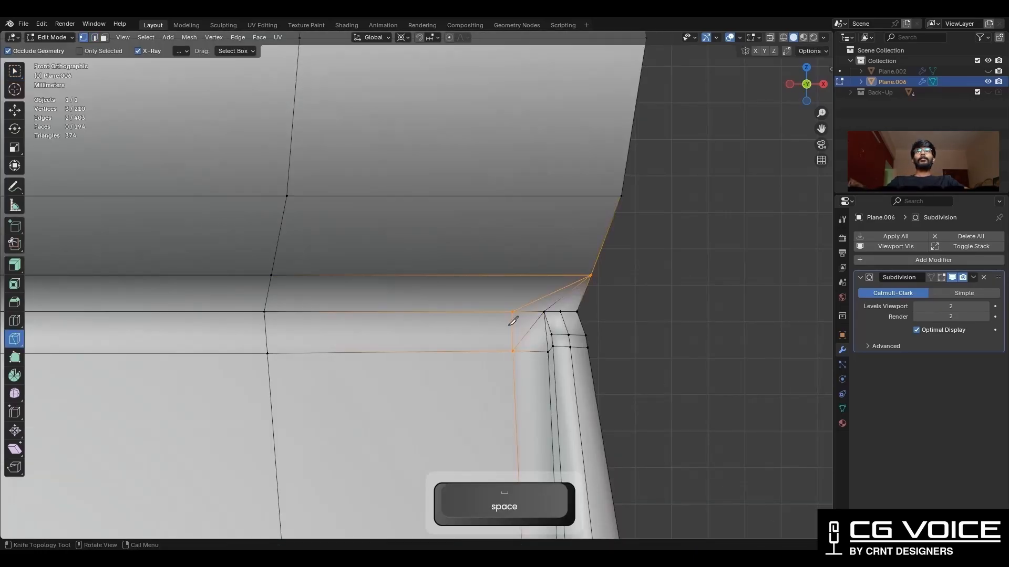
key("ctrl+x")
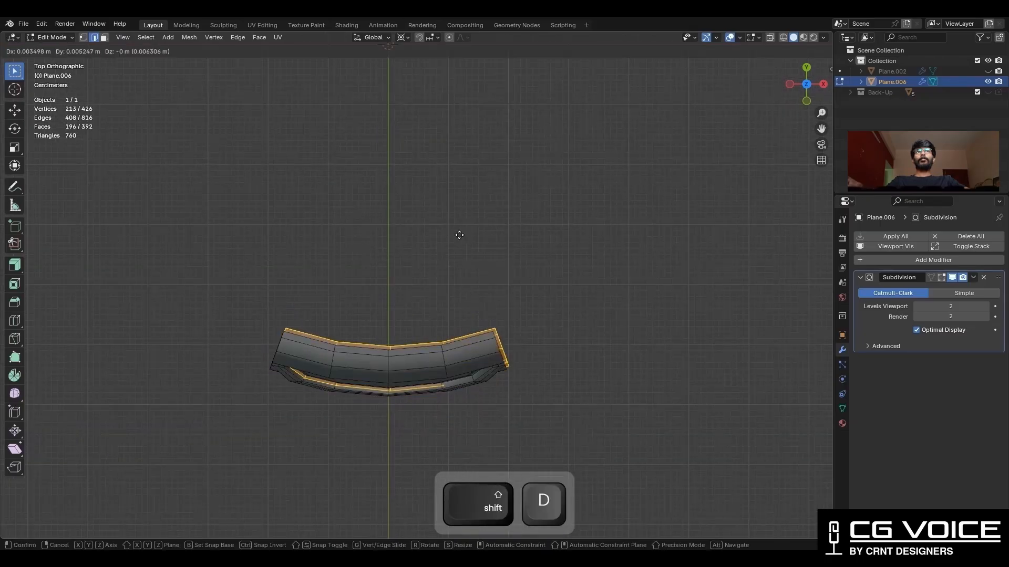
Duplicate the curved arch segment to repeat it around the pillar.
key("shift+d")
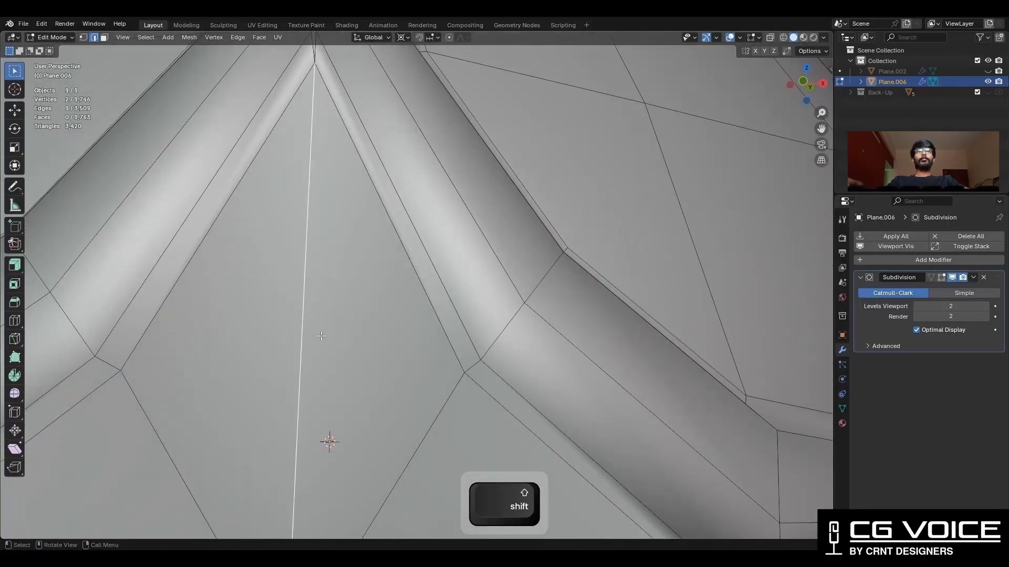
Merge seam vertices by distance, dissolve strays, and save as Indian Pillar 2_Ph2.blend.
key("ctrl+x")
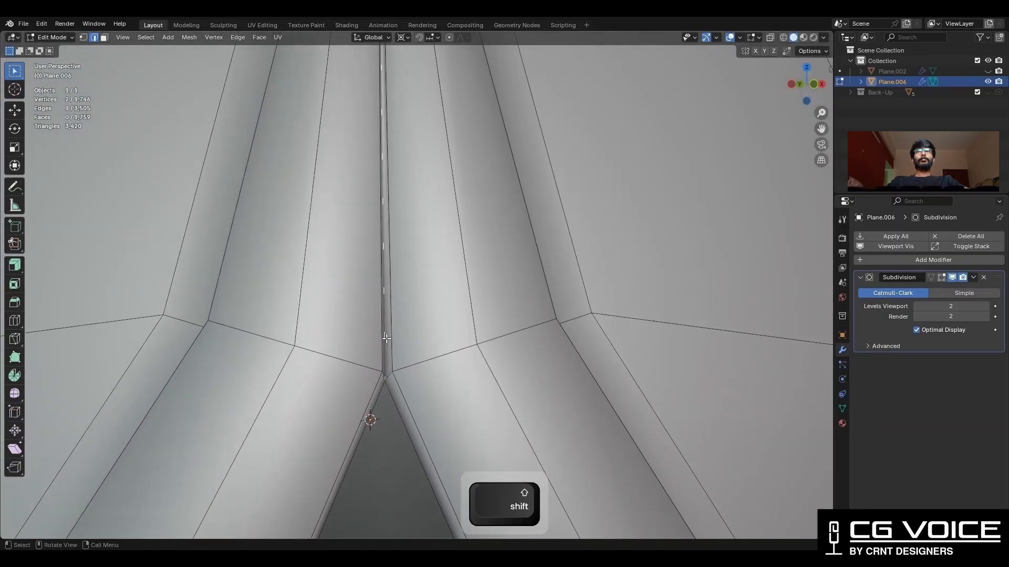
left_click(189, 37)
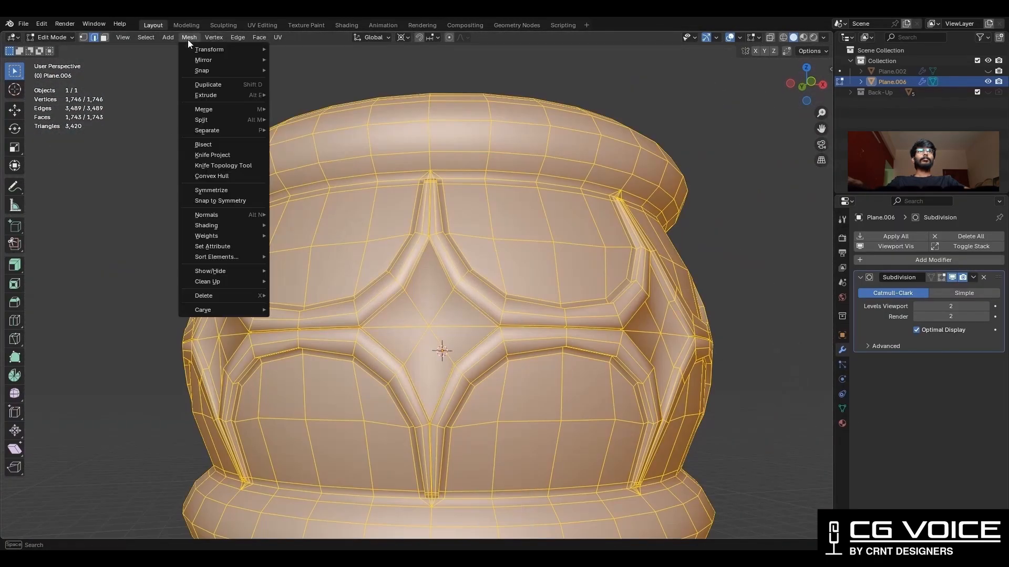
key("tab")
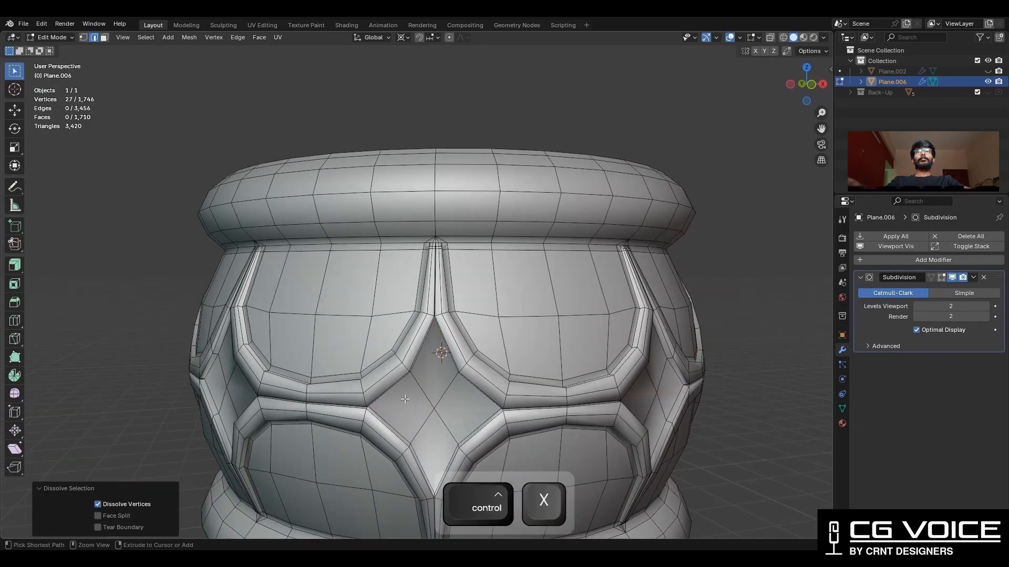
key("Tab")
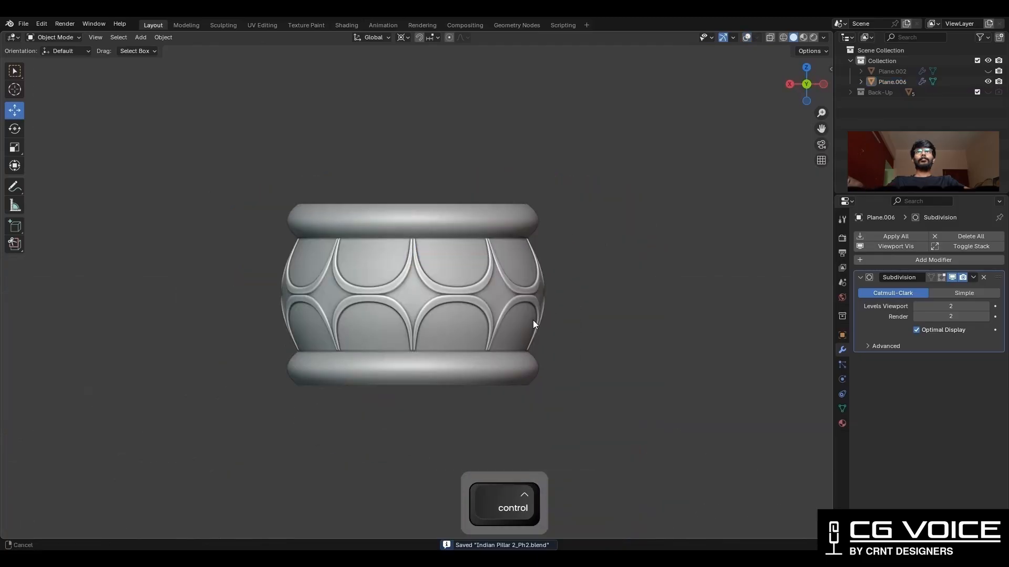